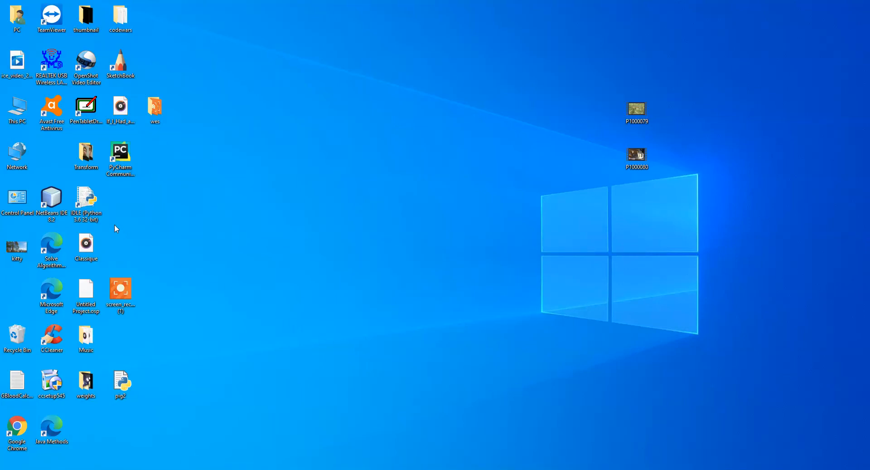
Step: Launch Python IDLE and write a line printing 'hello world'
click(86, 200)
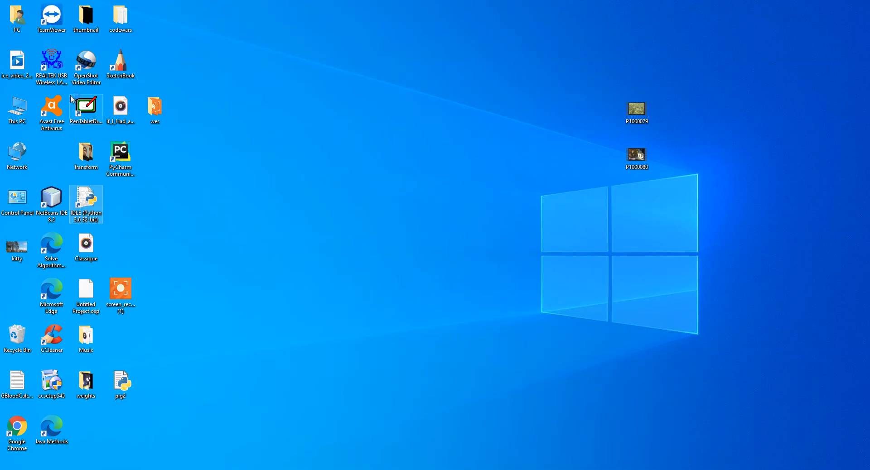
double_click(85, 200)
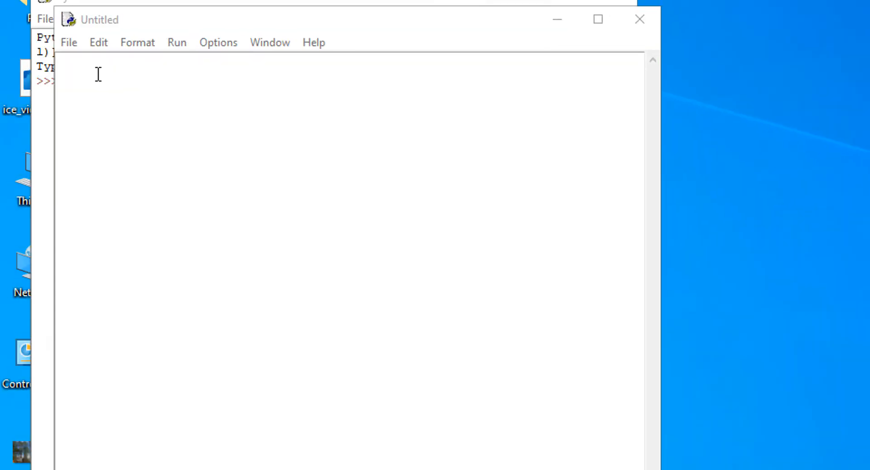
text(print()
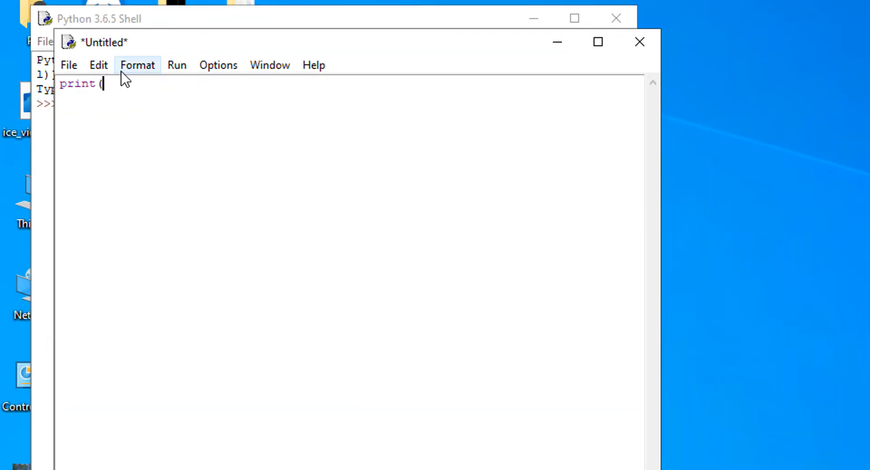
text('hello w)
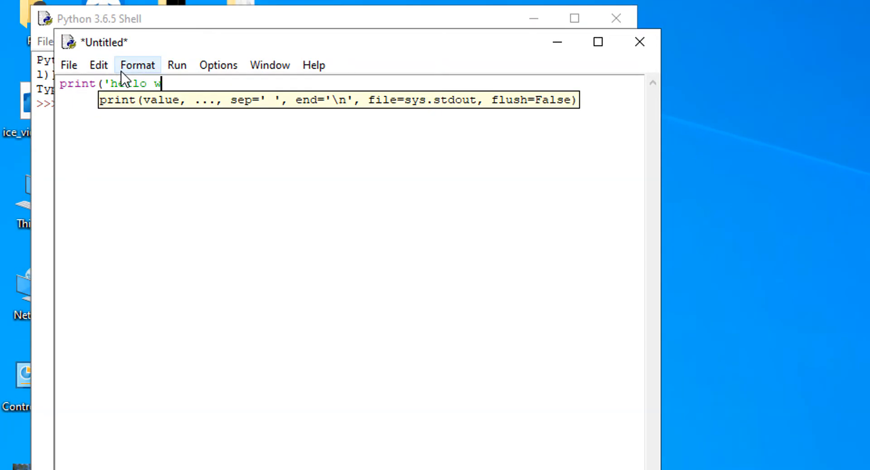
text(orld')
click(351, 113)
text(fo)
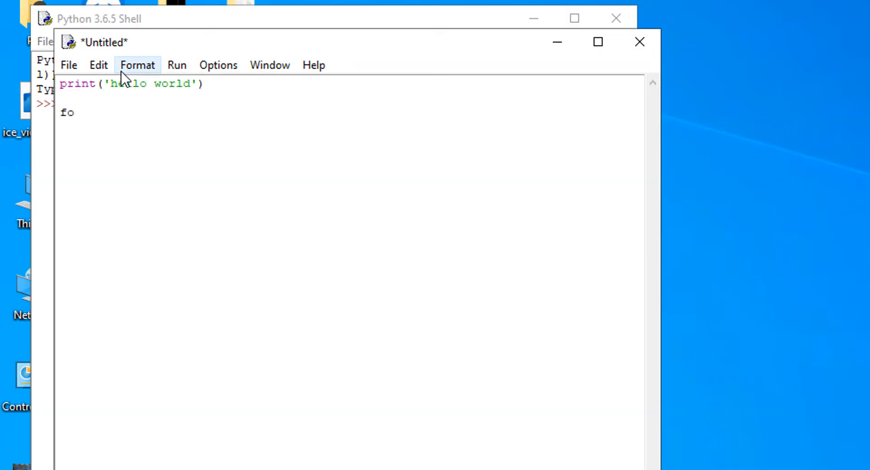
Step: Add a for loop over range(1,11) that prints x**2
text(r x in ran)
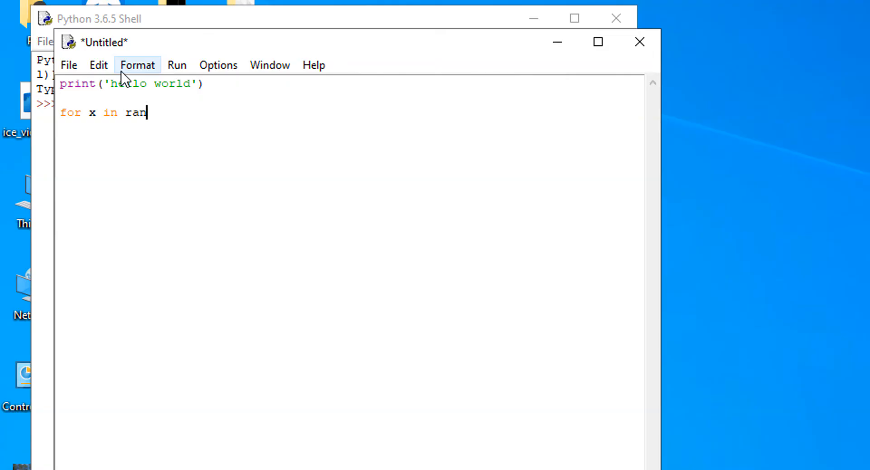
text(ge(1,)
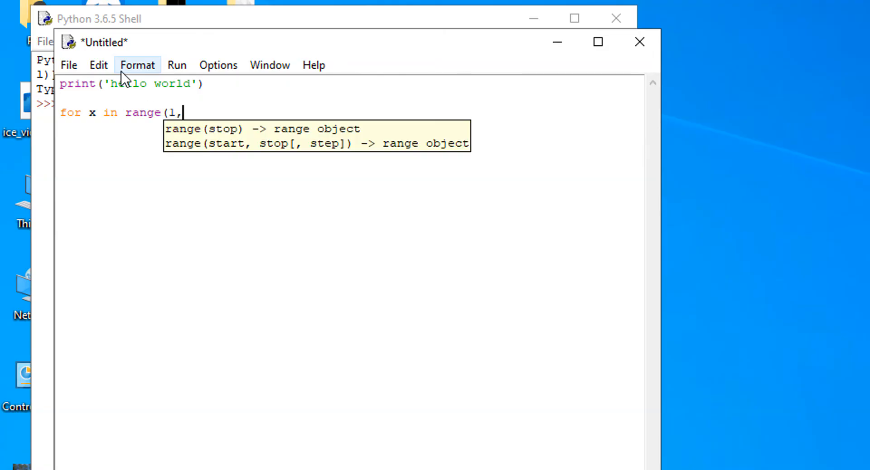
text(11):)
text(prin)
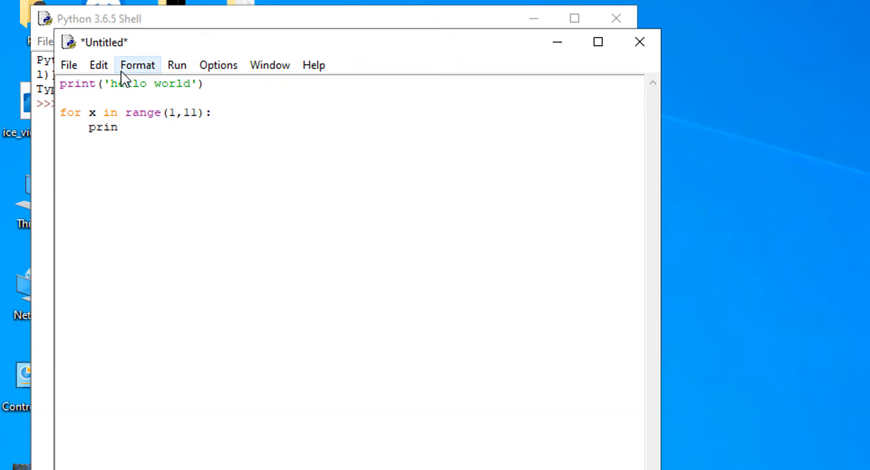
text((x)
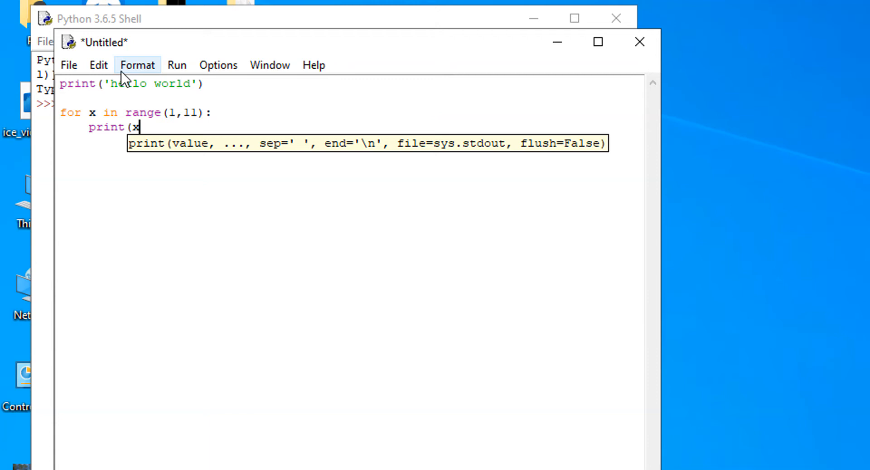
text(**2)
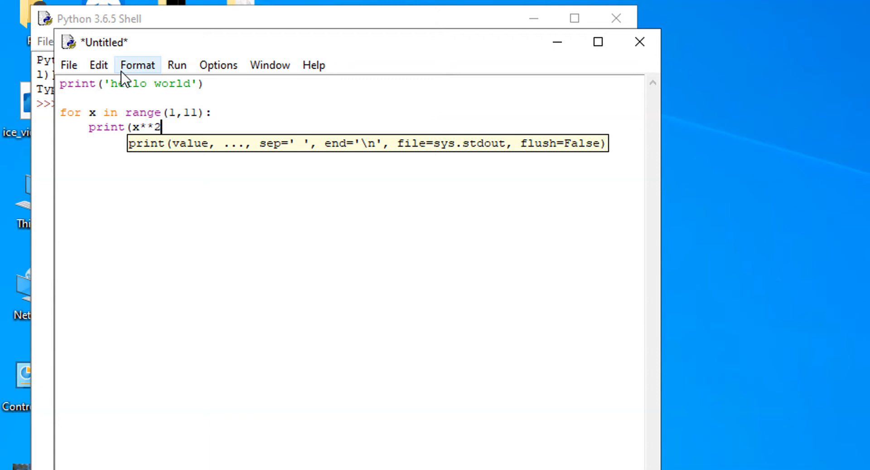
text())
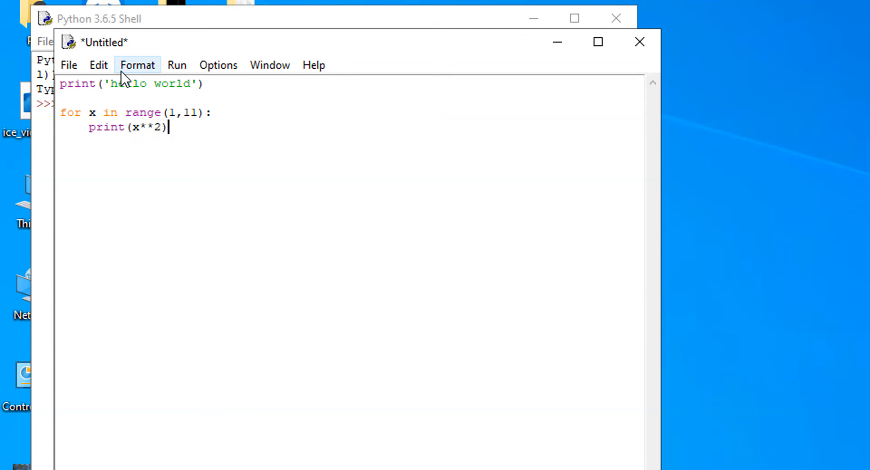
mouse_move(49, 76)
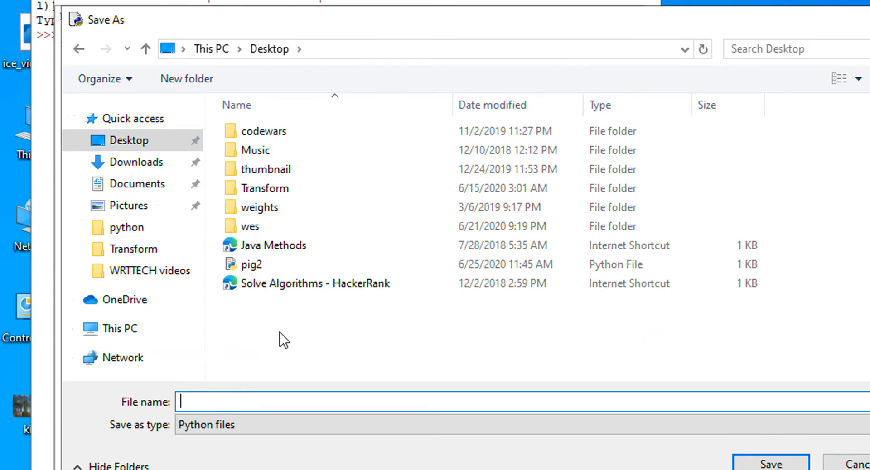
Step: Save the script to the Desktop with the file name 'hello'
text(hello)
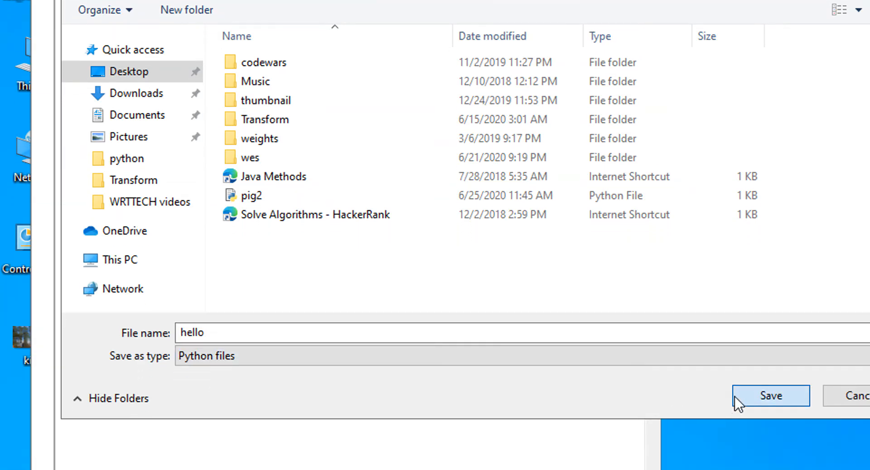
click(770, 395)
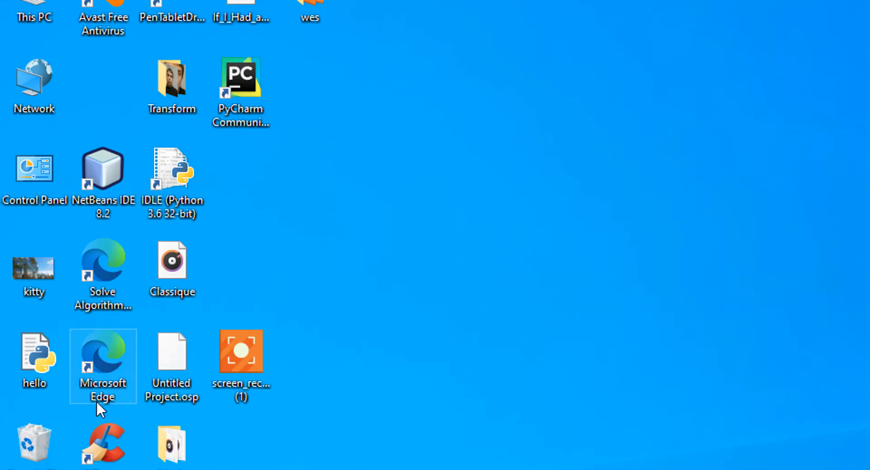
Step: Drag the hello script icon into open desktop space
drag(34, 358, 575, 230)
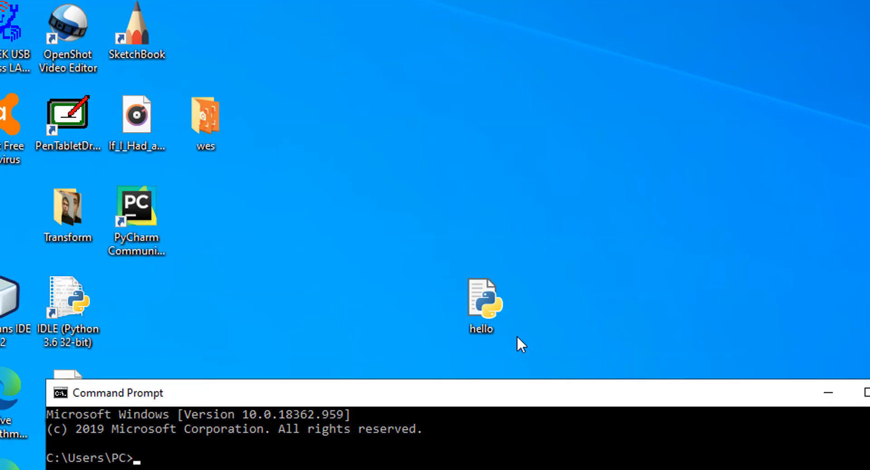
right_click(482, 299)
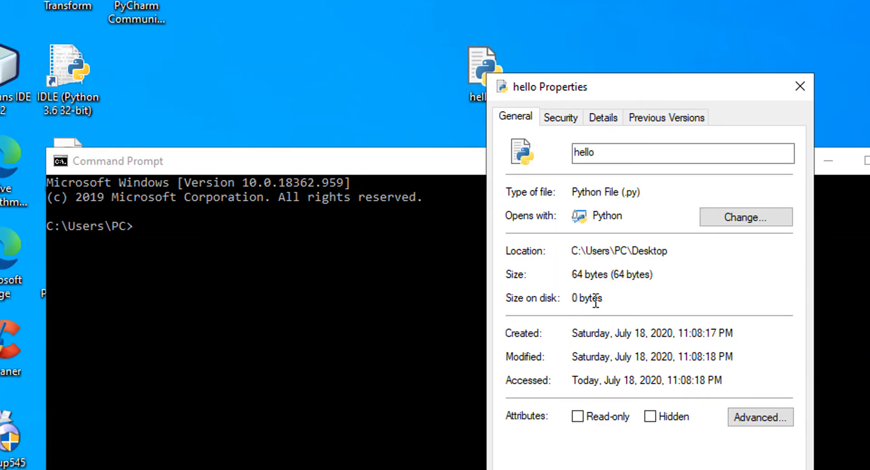
mouse_move(609, 254)
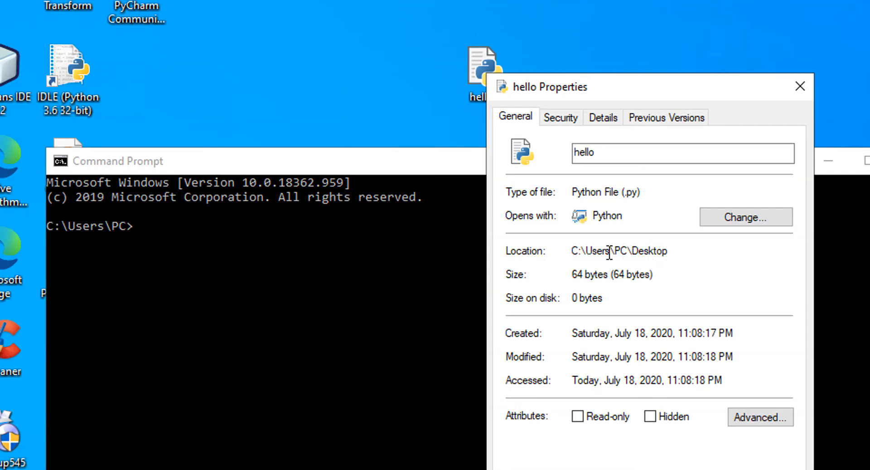
double_click(620, 251)
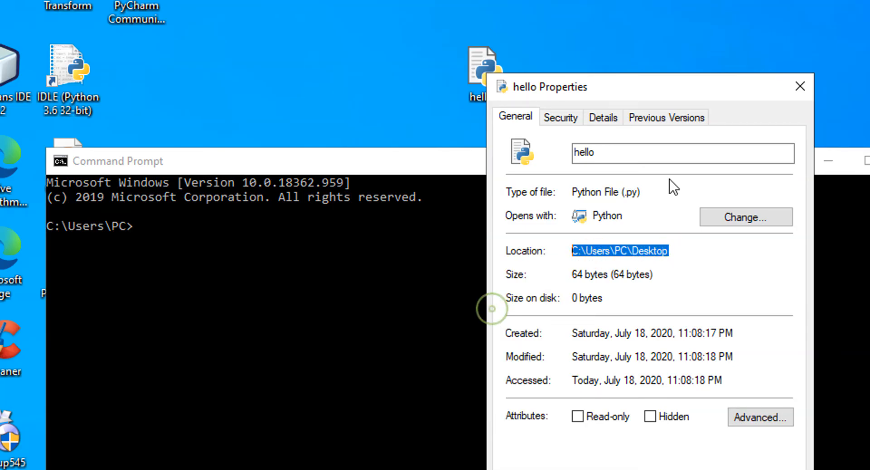
click(799, 86)
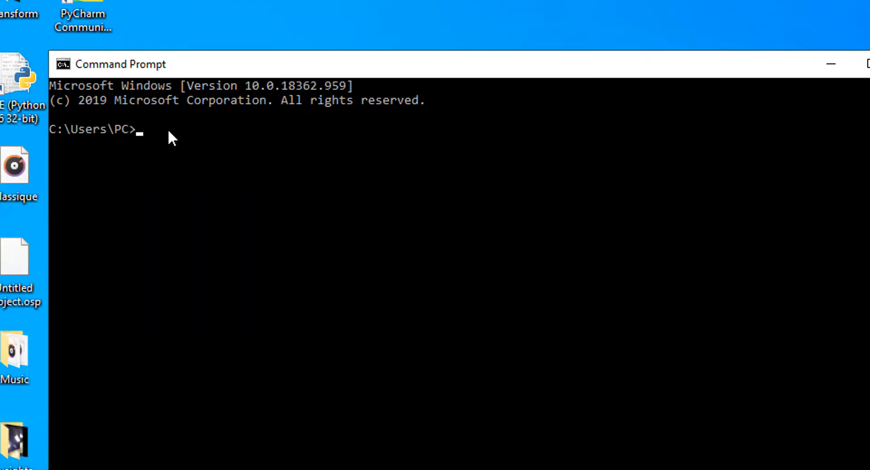
Step: Change to C:\Users\PC\Desktop and run python hello.py
text(cd)
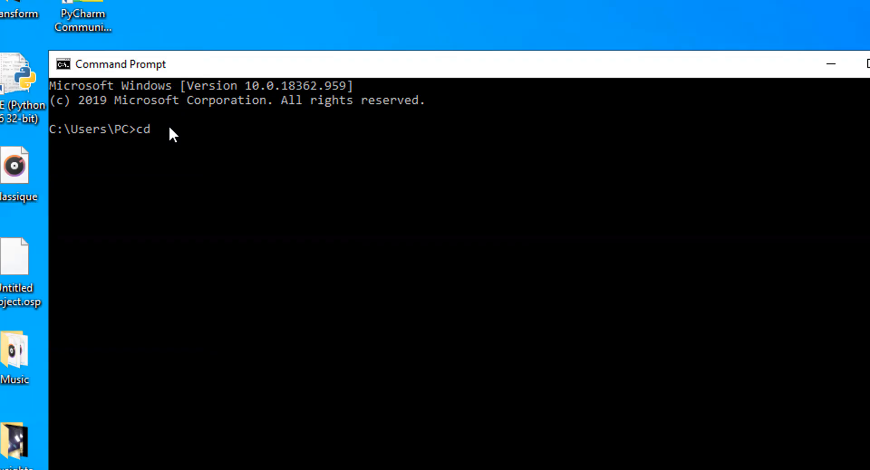
mouse_move(163, 140)
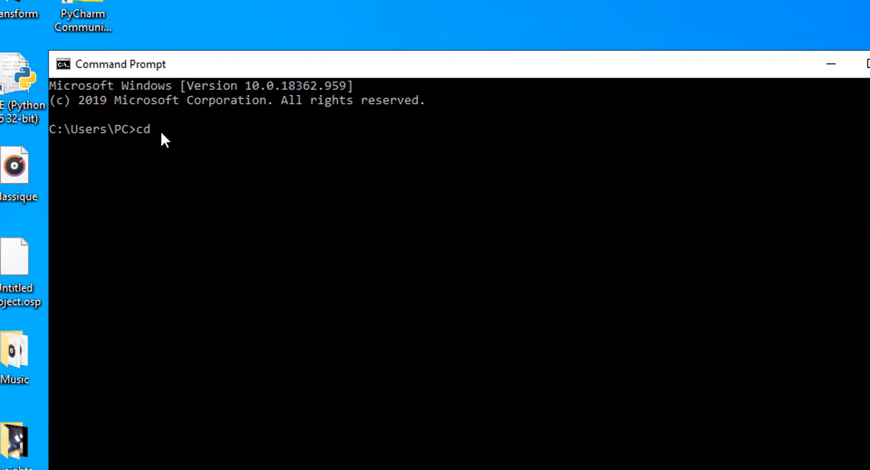
text(C:\Users\PC\Desktop)
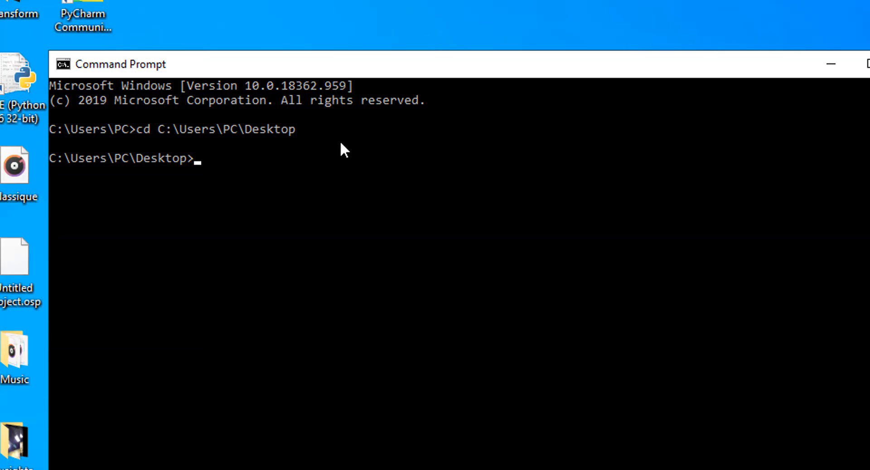
text(p)
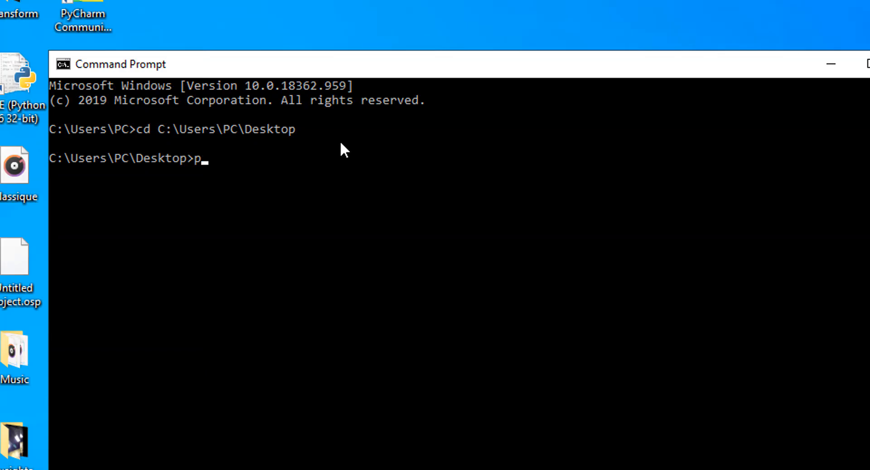
text(ython)
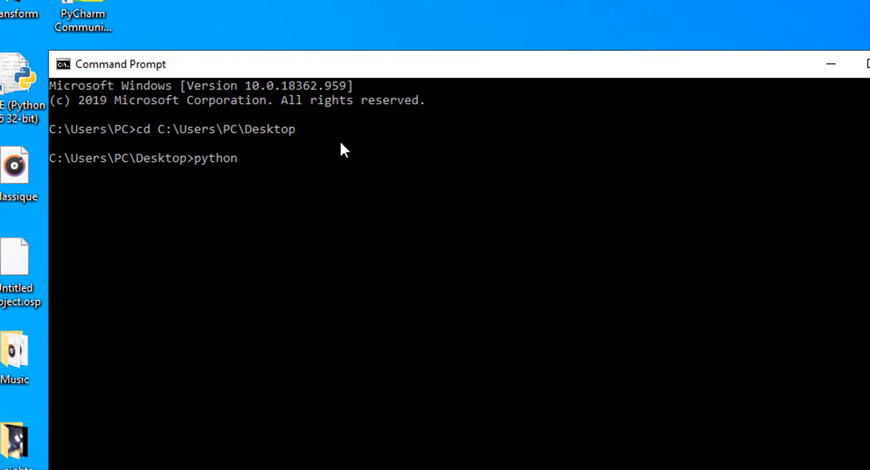
text(hello)
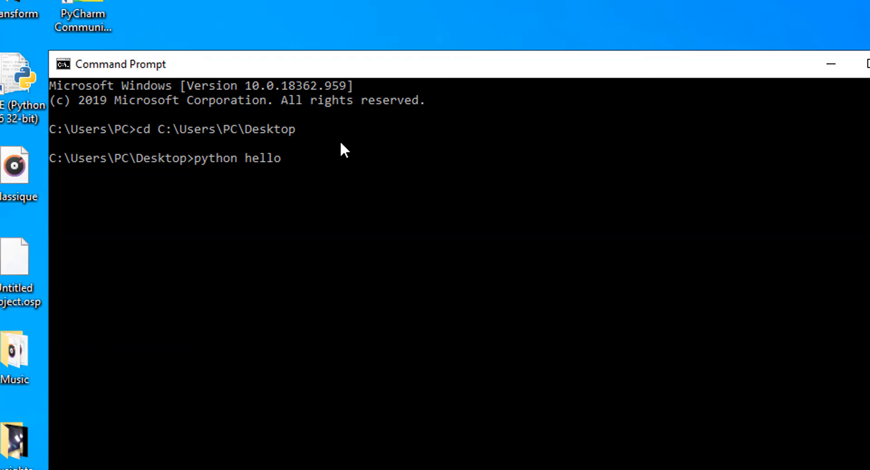
text(.py)
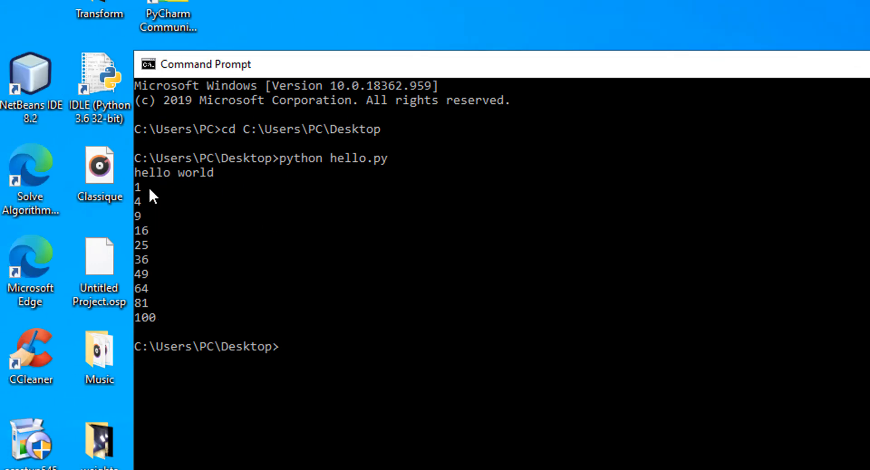
mouse_move(233, 233)
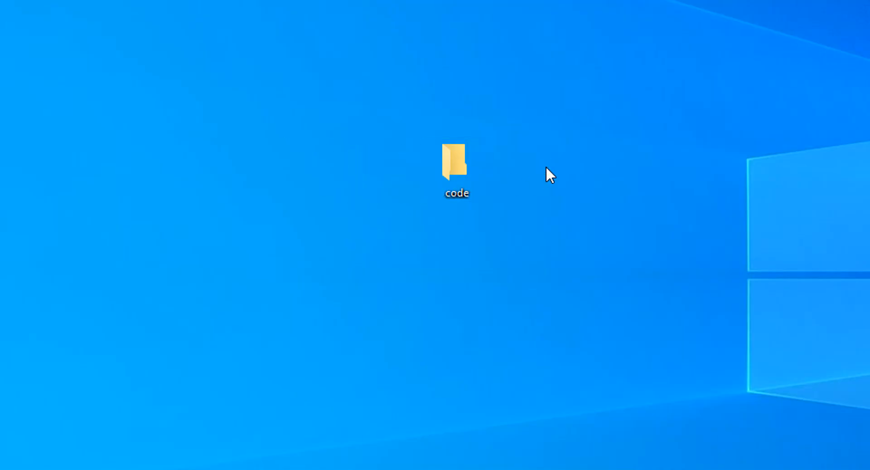
Step: Open the code folder and copy the hello script's location from its Properties
click(456, 169)
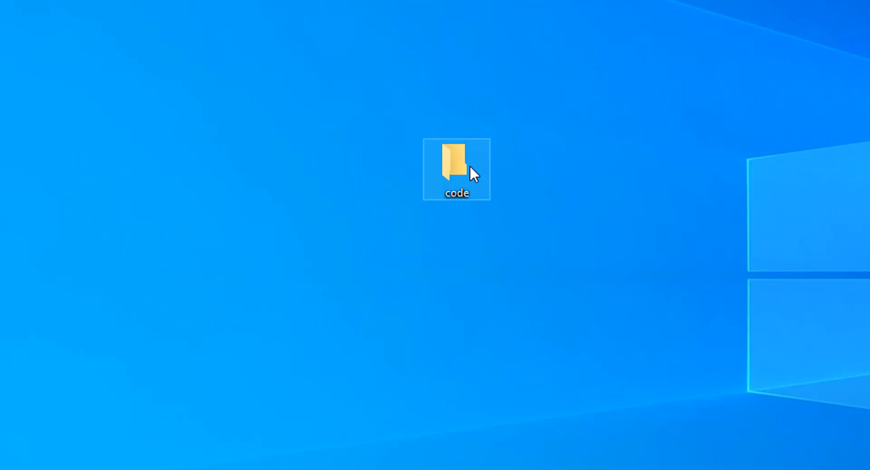
double_click(456, 160)
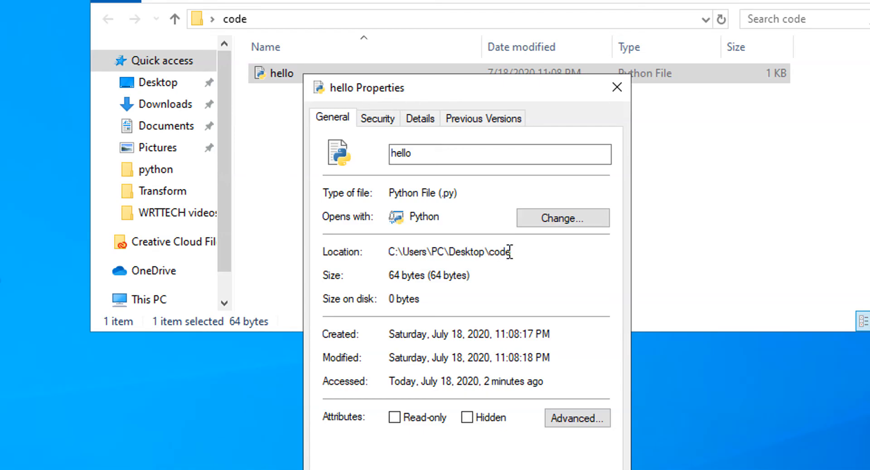
right_click(449, 251)
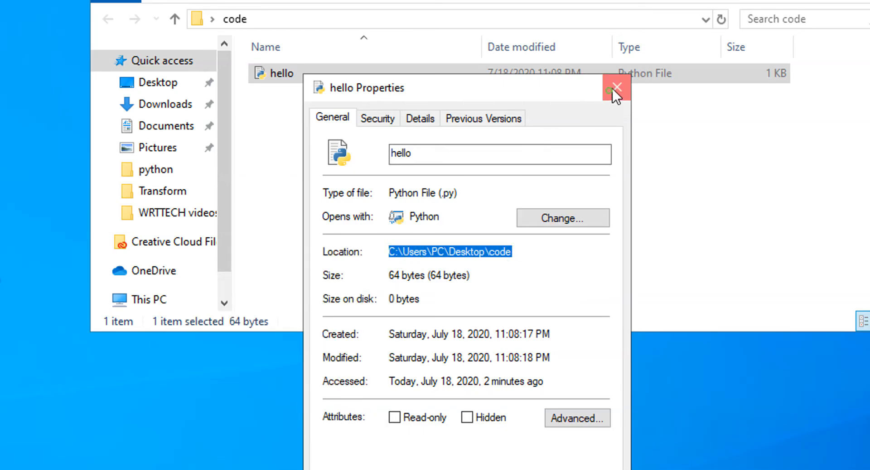
click(616, 87)
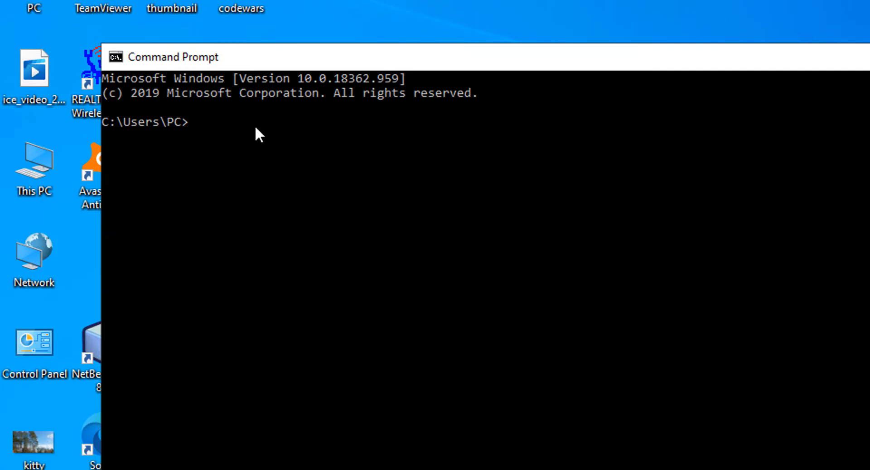
Step: Run cd C:\Users\PC\Desktop\code, then python hello, and close the Command Prompt window
text(cd)
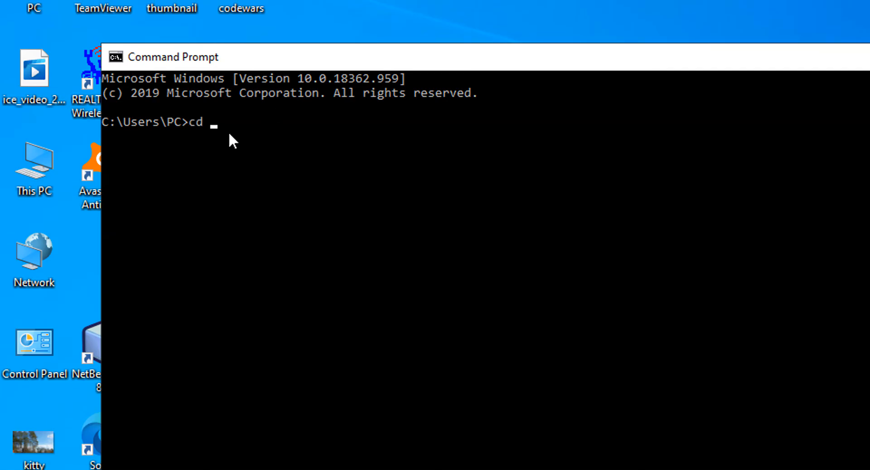
text(C:\Users\PC\Desktop\code)
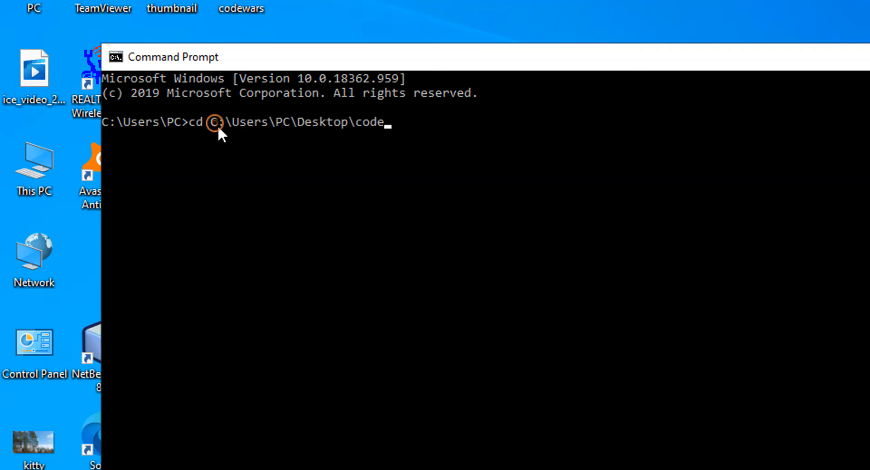
key(Return)
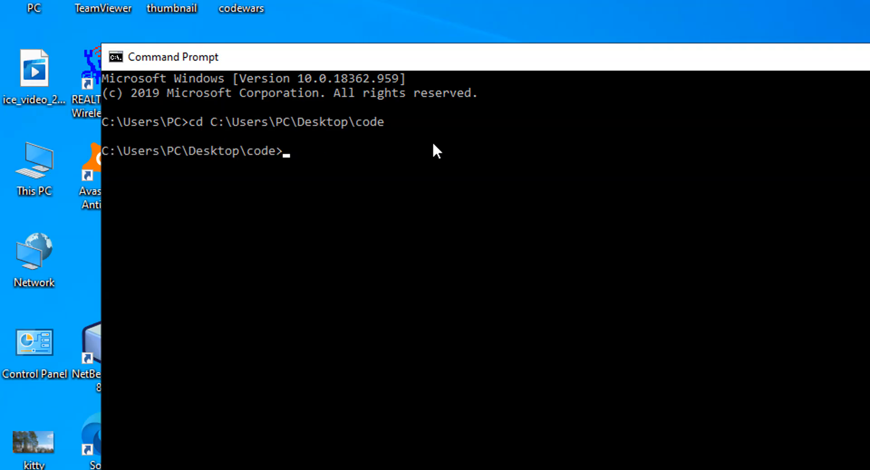
text(pytho)
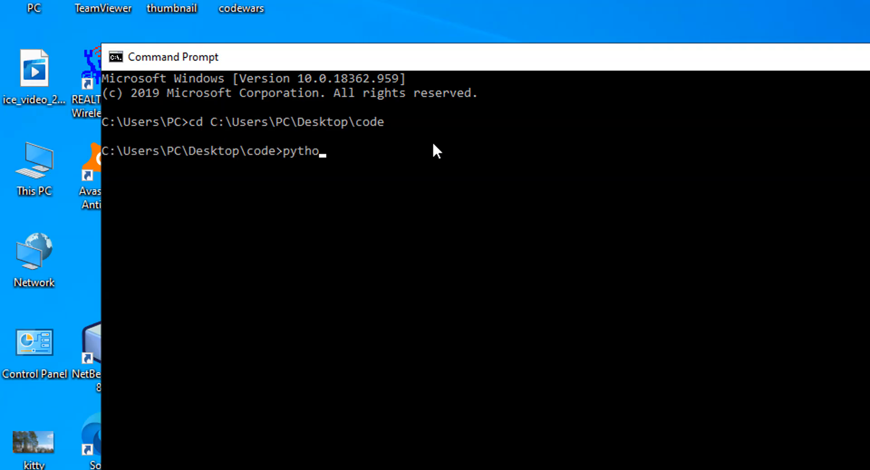
text(n)
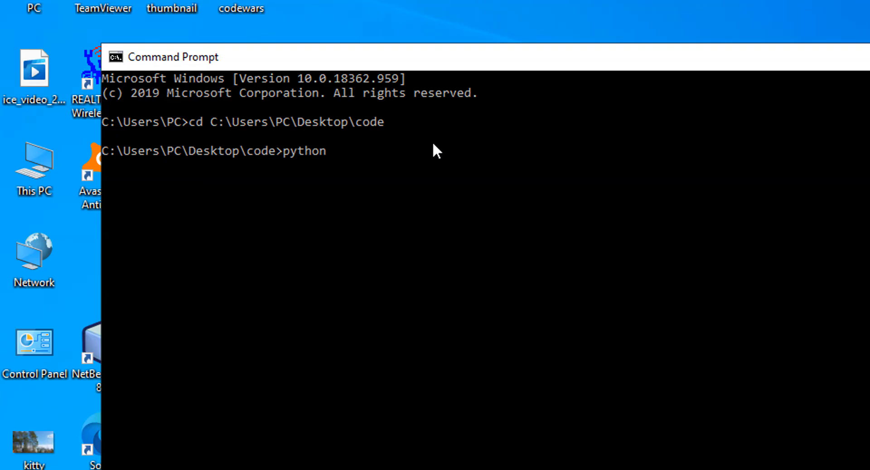
text(hello)
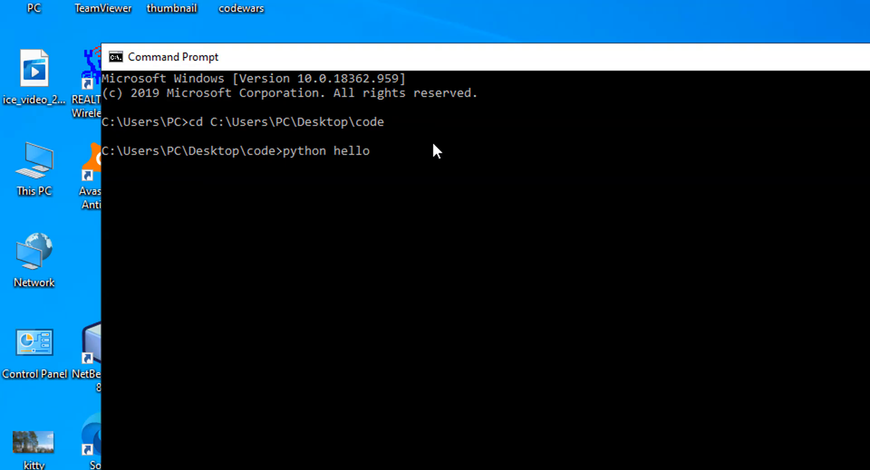
key(Return)
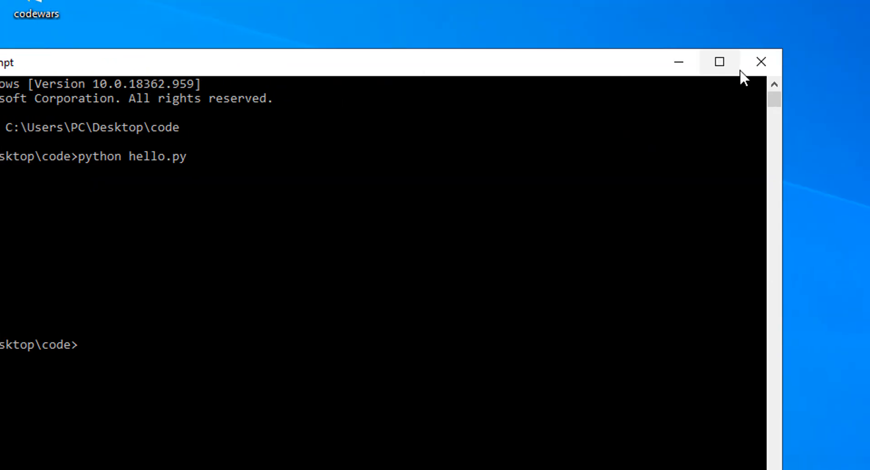
click(761, 62)
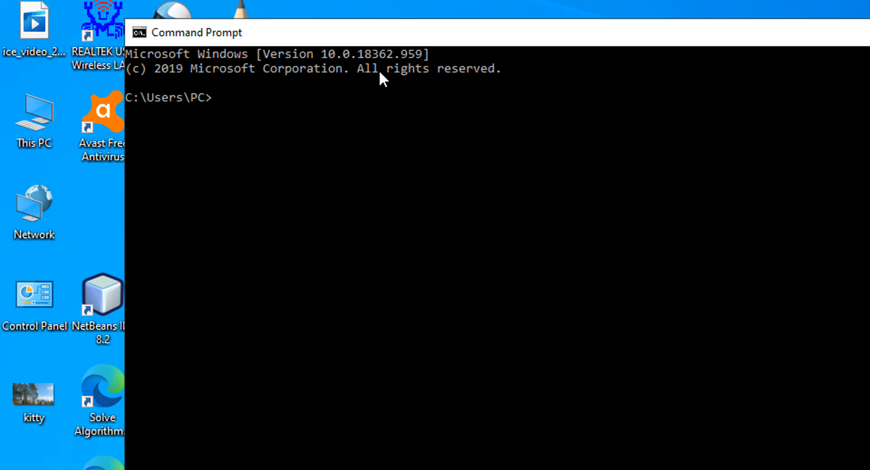
Step: Change to C:\Users\PC\Desktop\code and start typing python hello.py
text(cd)
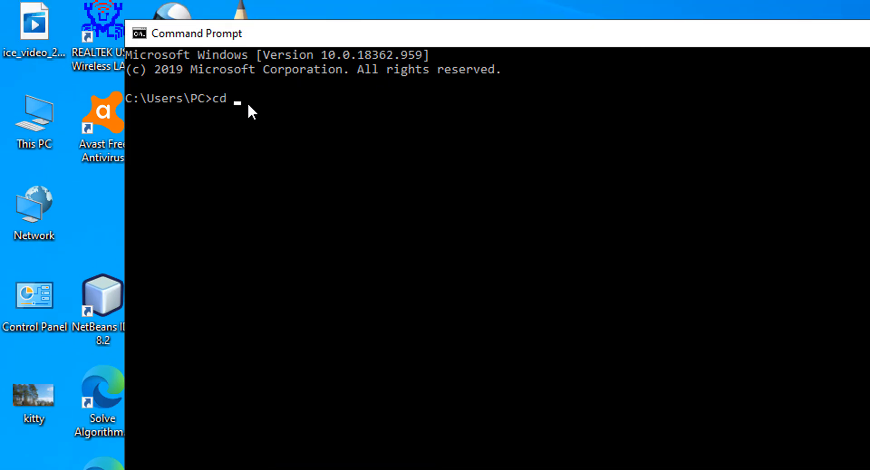
text(C:\Users\PC\Desktop\code)
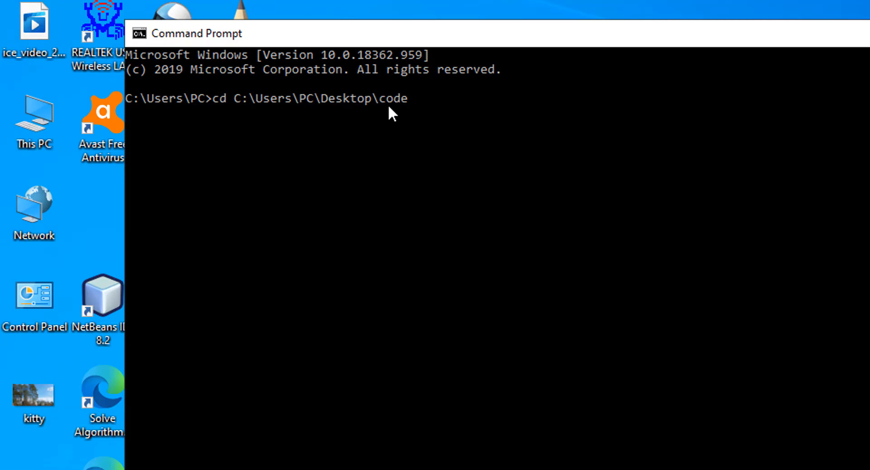
text(p\code>p)
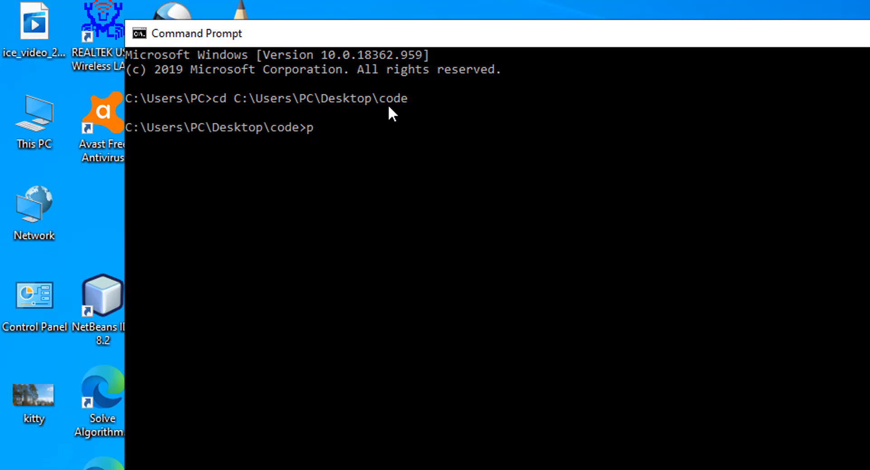
text(ython)
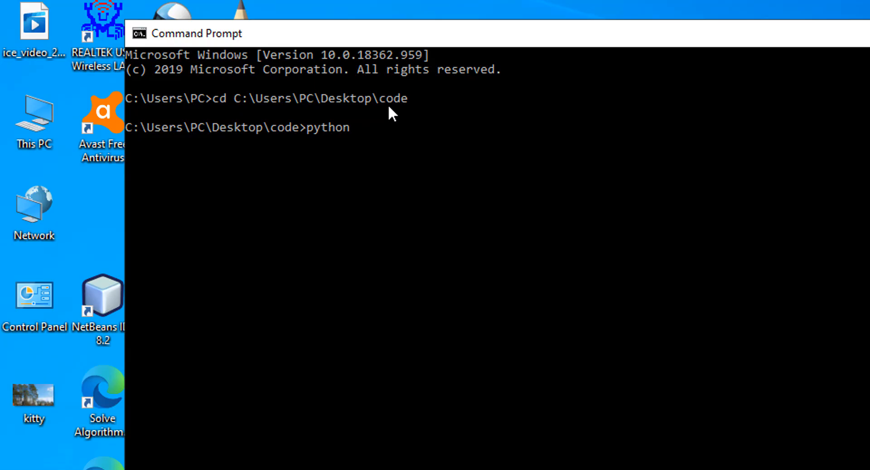
text(hello)
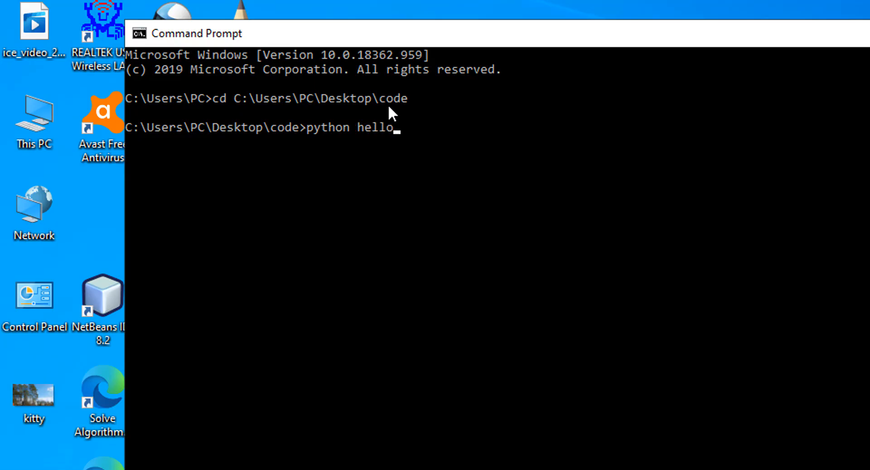
text(.py >)
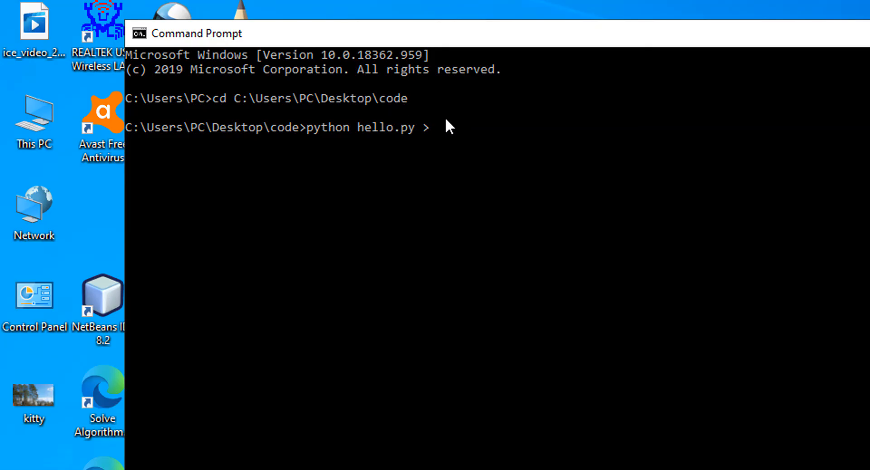
mouse_move(536, 128)
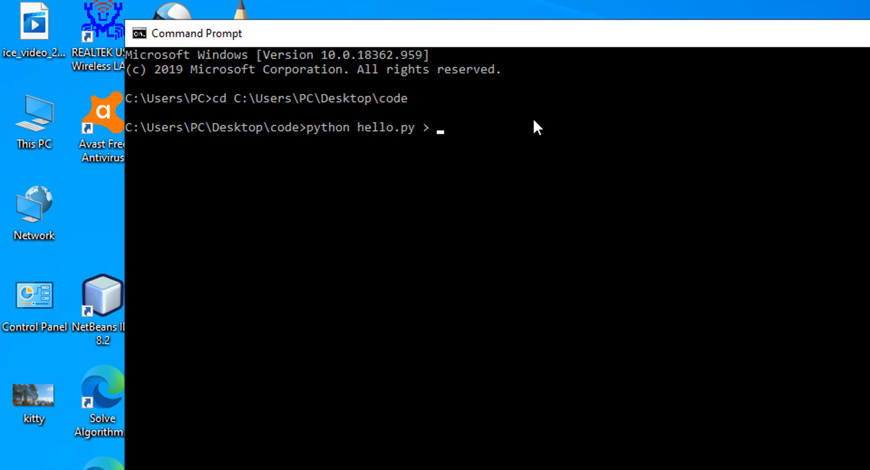
Step: Finish the command as python hello.py > output.txt and run it
text(outp)
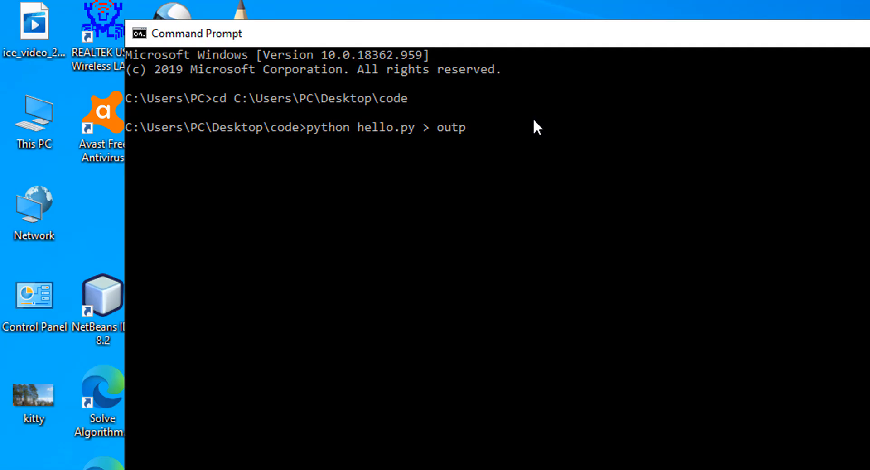
text(ut.tx)
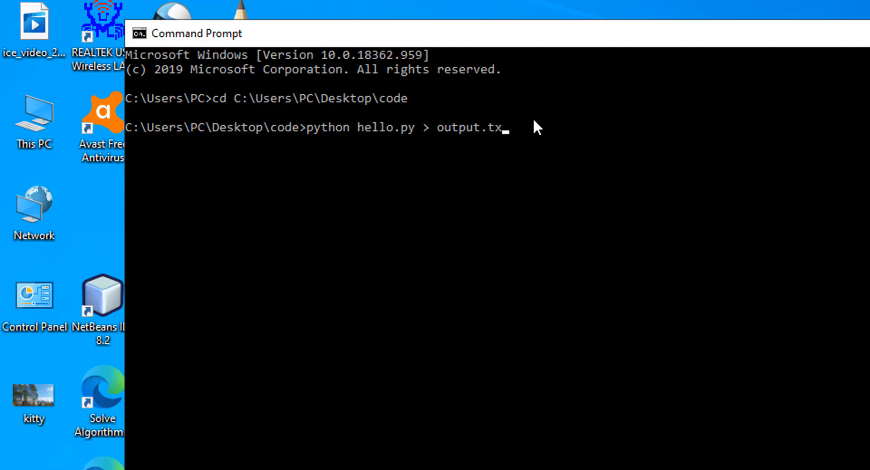
text(t)
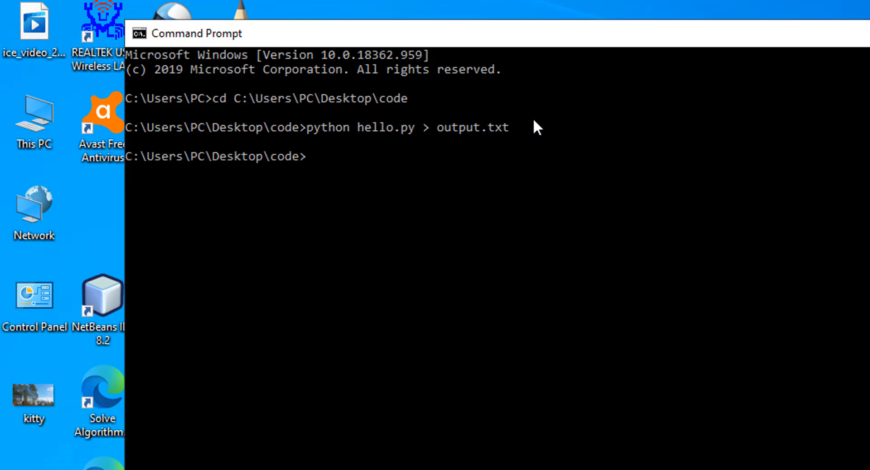
mouse_move(304, 158)
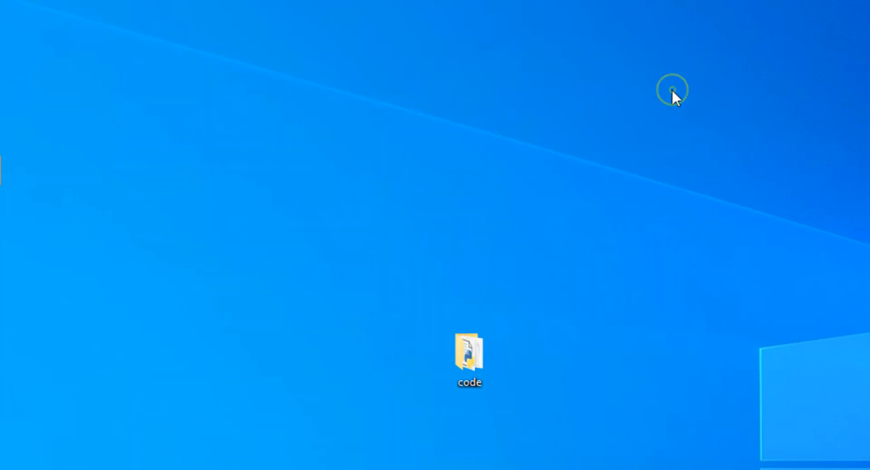
Step: Open the code folder on the desktop and open output.txt in Notepad
click(469, 355)
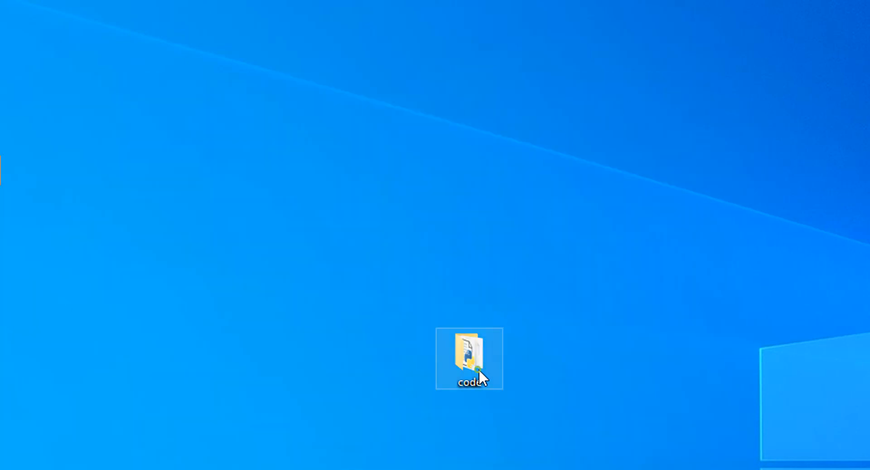
double_click(468, 358)
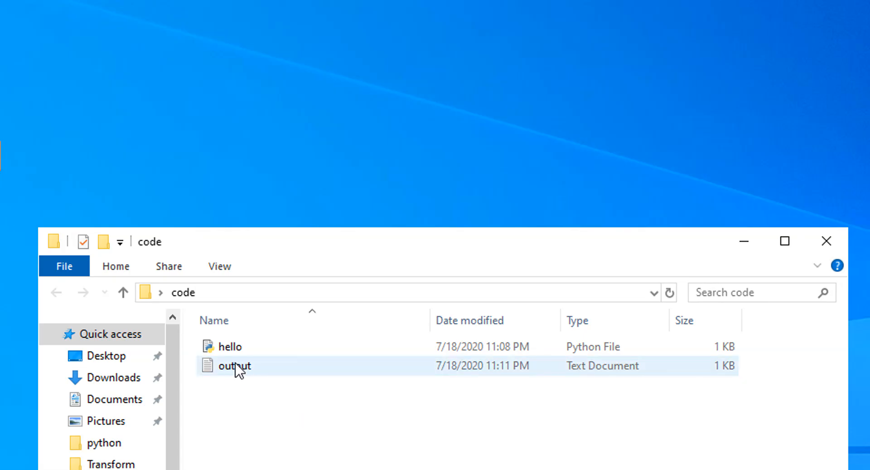
double_click(234, 365)
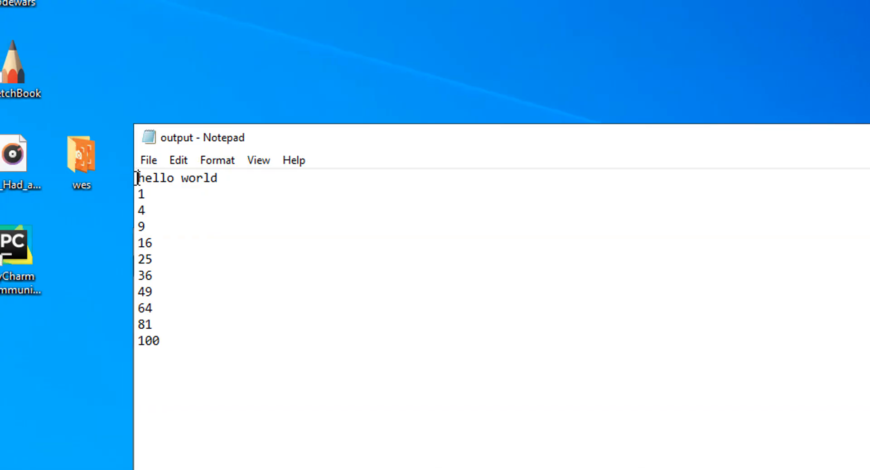
mouse_move(261, 212)
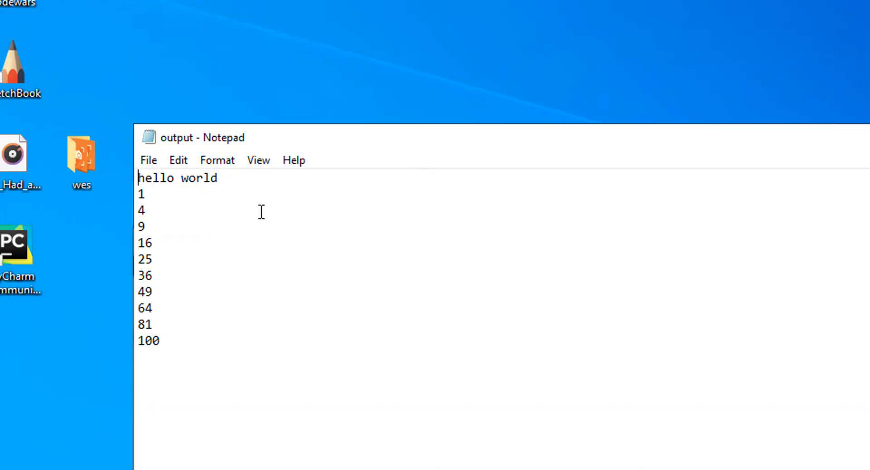